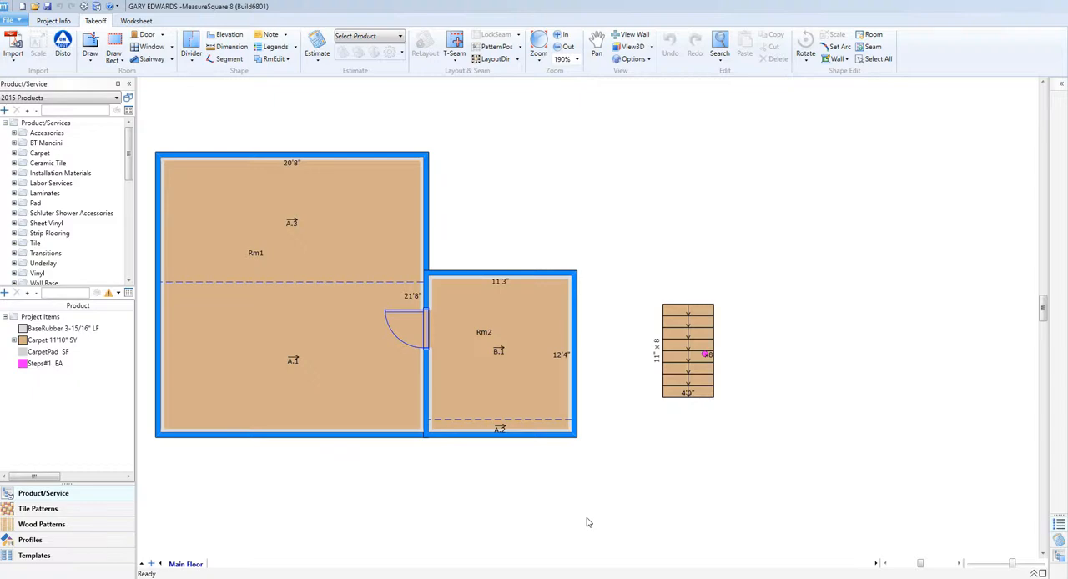
Step: Select the staircase beside the rooms to show its stair unit and stairway properties
{"action": "left_click", "coordinate": [631, 47]}
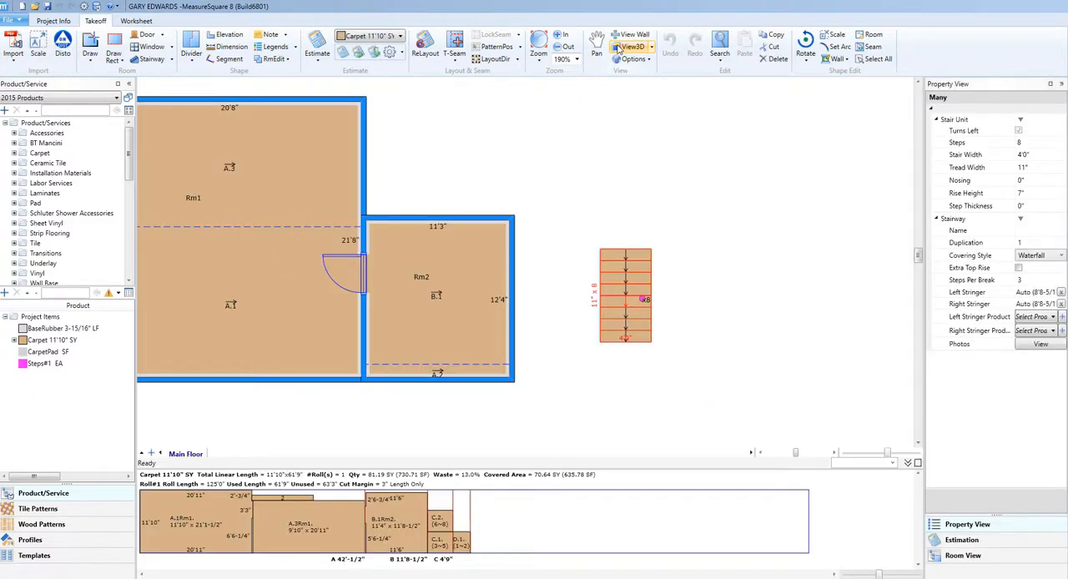
Step: Switch to View3D to show the carpeted eight-step staircase as a 3D model
{"action": "left_click", "coordinate": [631, 47]}
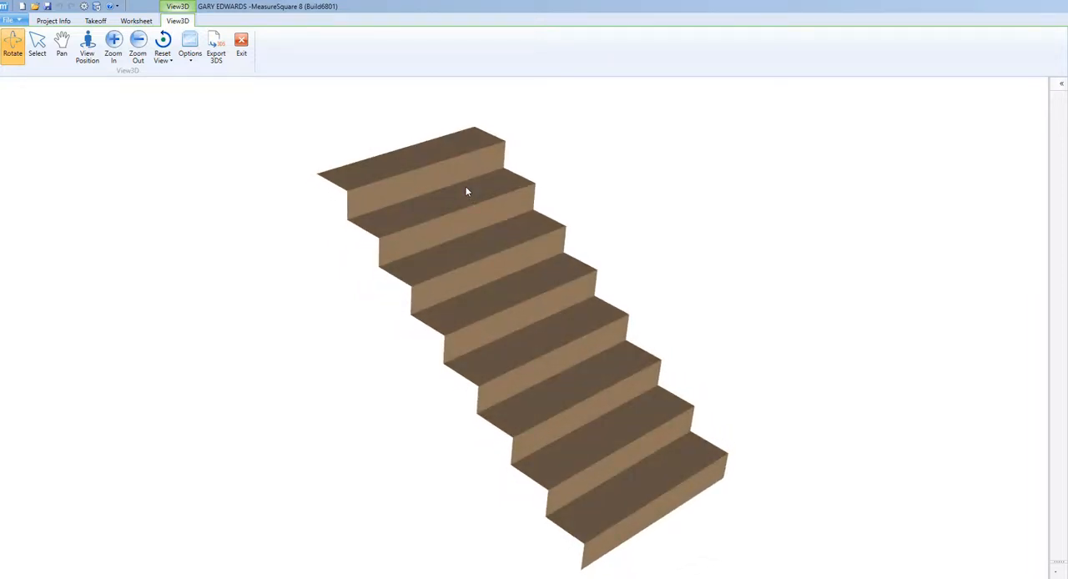
{"action": "mouse_move", "coordinate": [938, 103]}
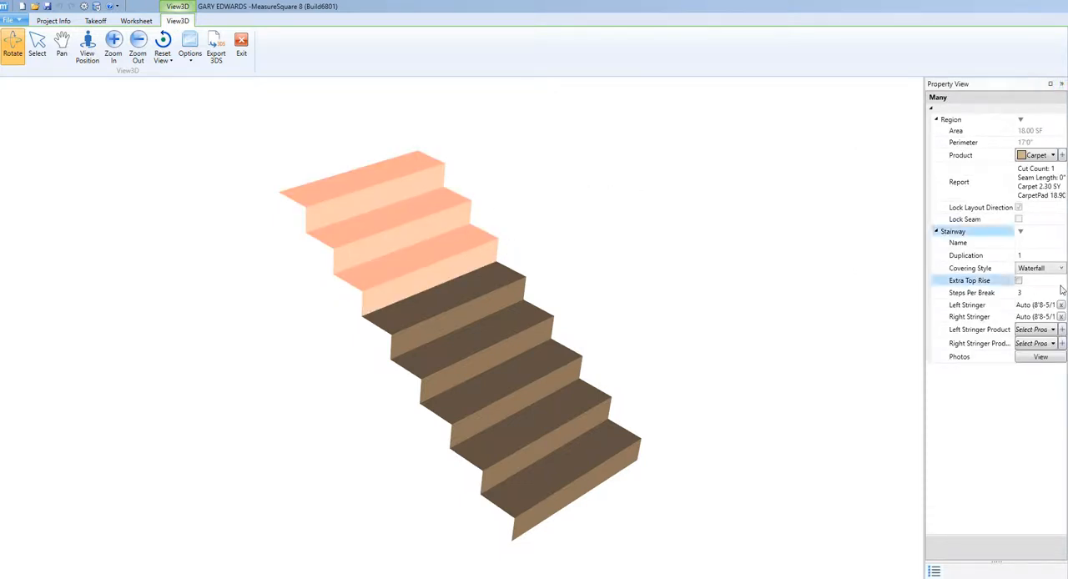
Step: Set Covering Style to Tread Only, review the uncovered risers, then reselect the staircase
{"action": "left_click", "coordinate": [1061, 267]}
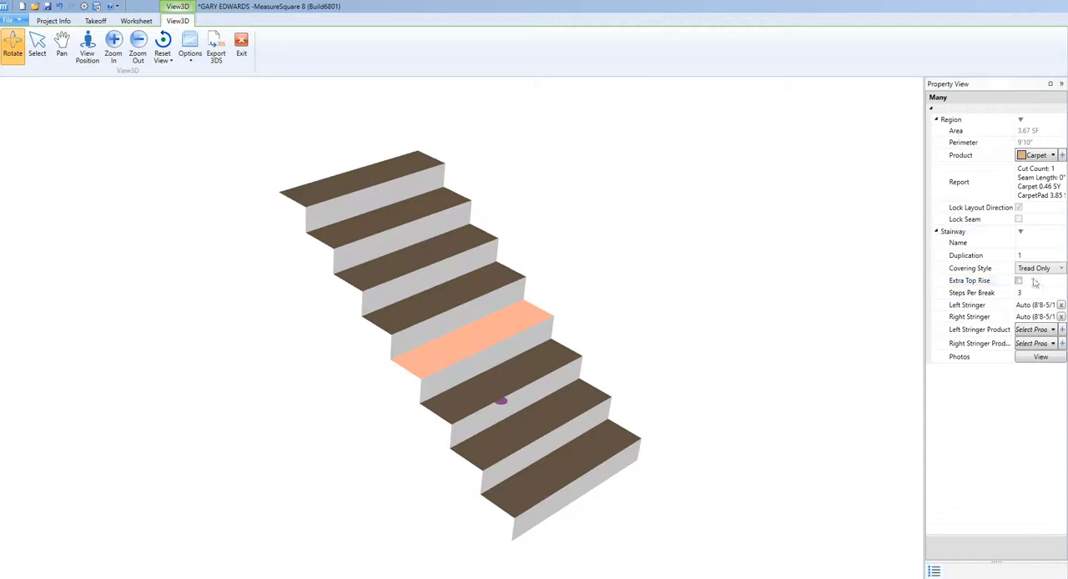
{"action": "left_click", "coordinate": [1061, 267]}
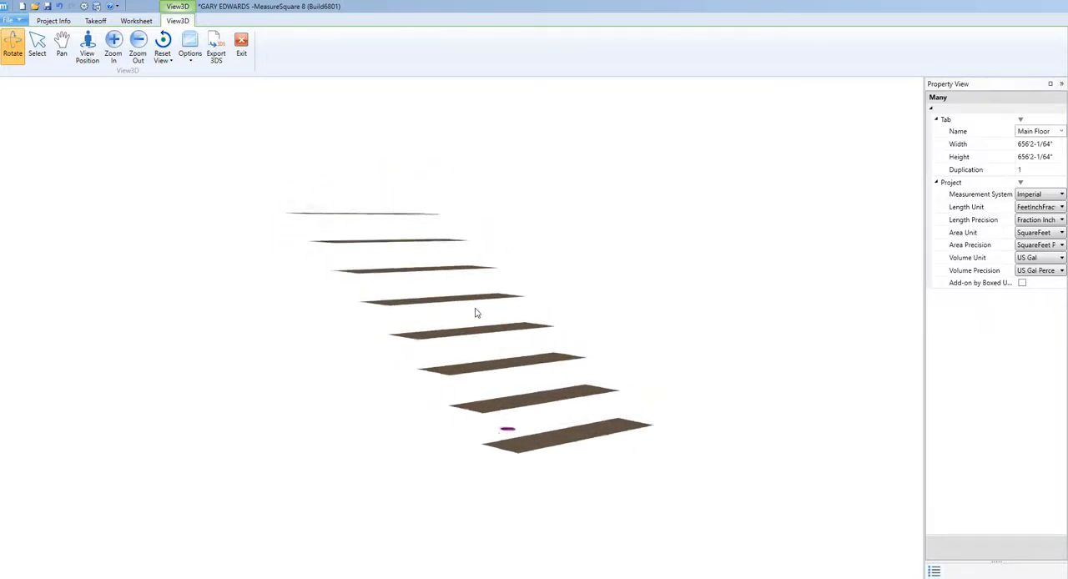
{"action": "left_click", "coordinate": [1061, 267]}
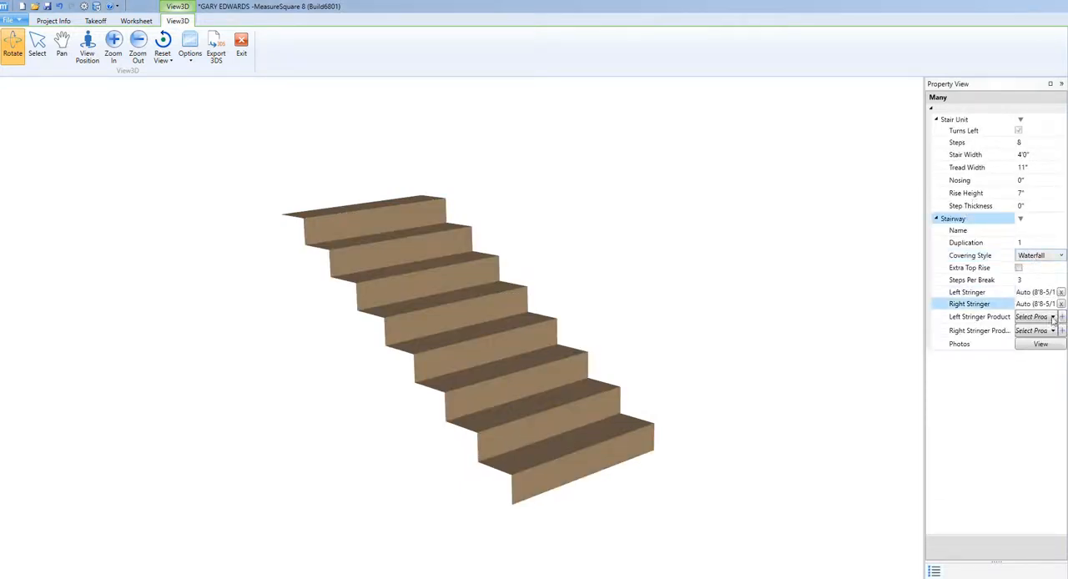
Step: Assign a Left Stringer Product and set Covering Style to Full Wrap
{"action": "left_click", "coordinate": [1057, 317]}
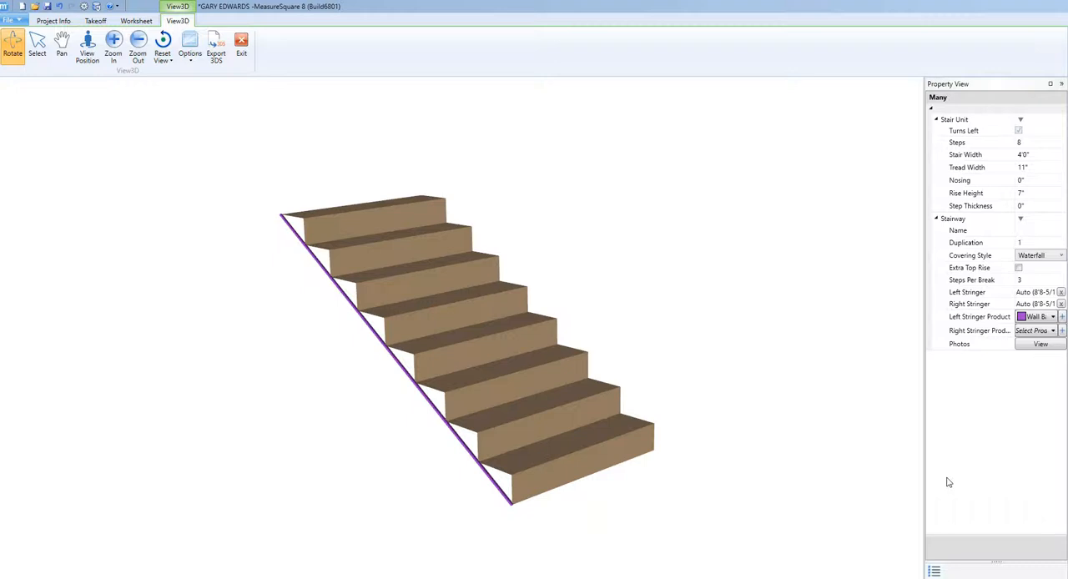
{"action": "mouse_move", "coordinate": [1055, 369]}
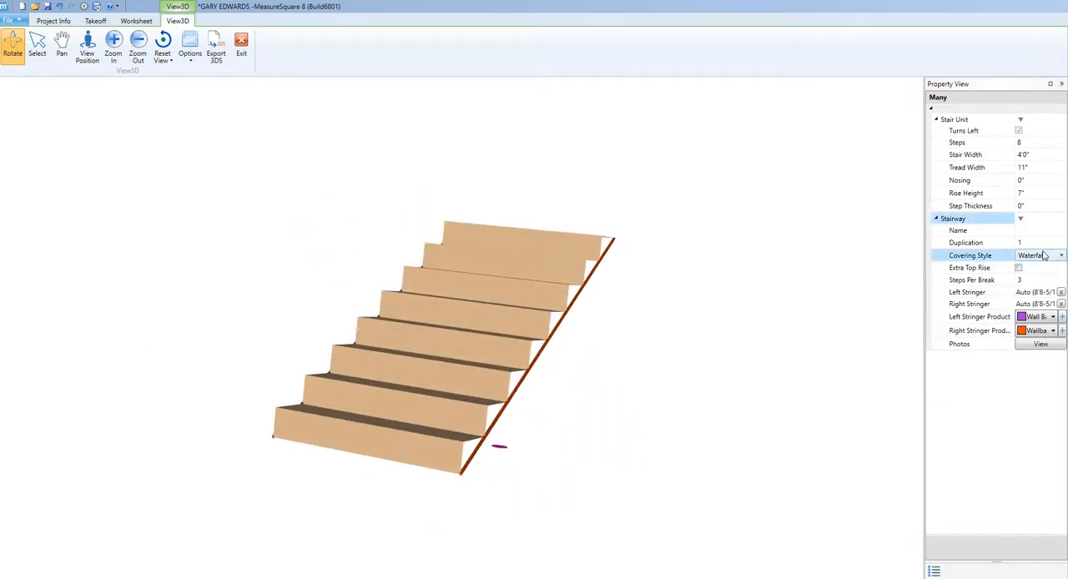
{"action": "left_click", "coordinate": [1037, 255]}
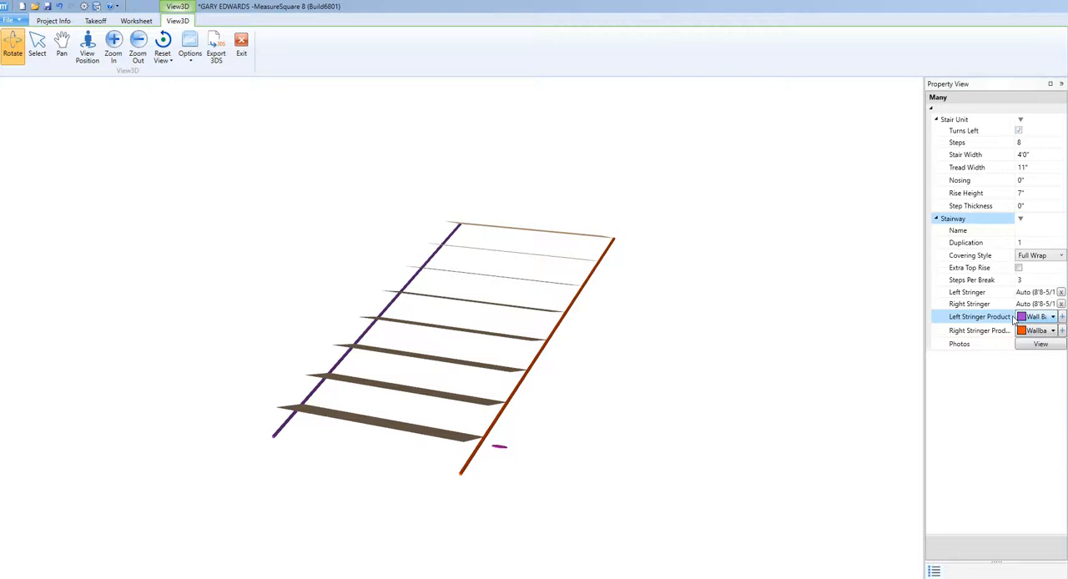